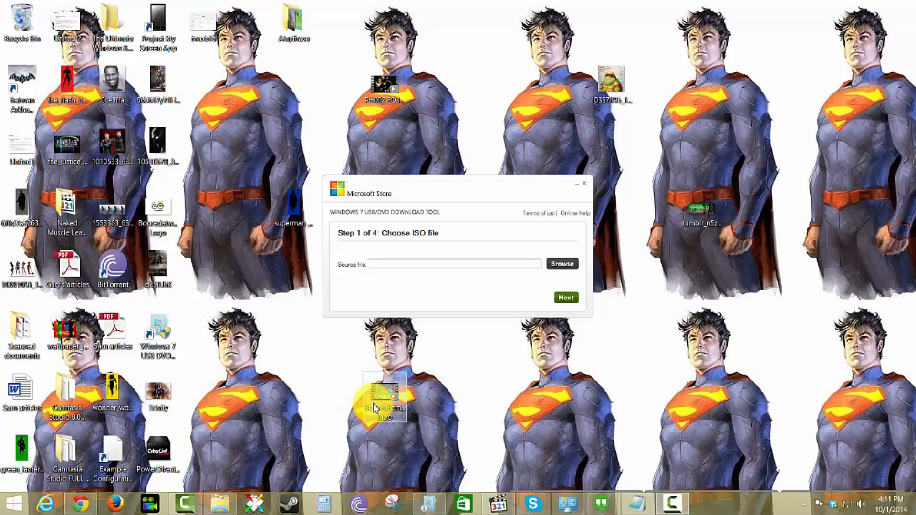
pyautogui.moveTo(514, 341)
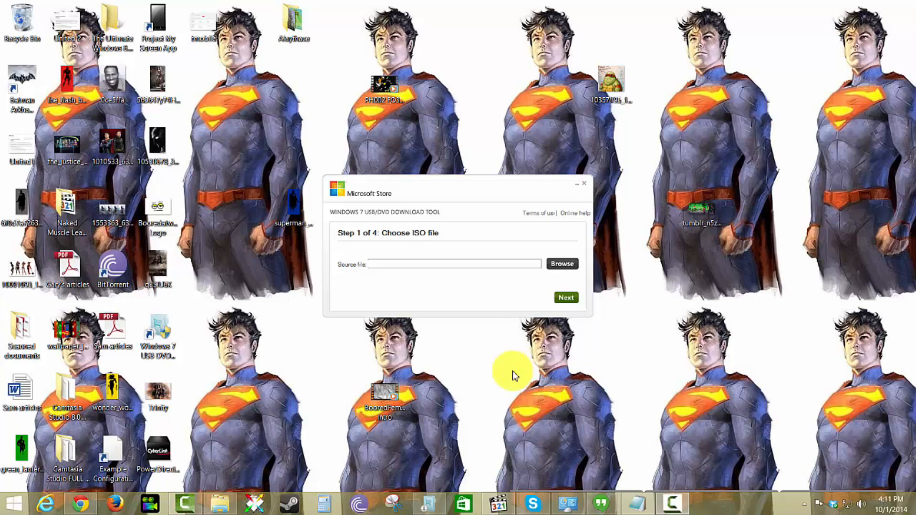
pyautogui.moveTo(307, 241)
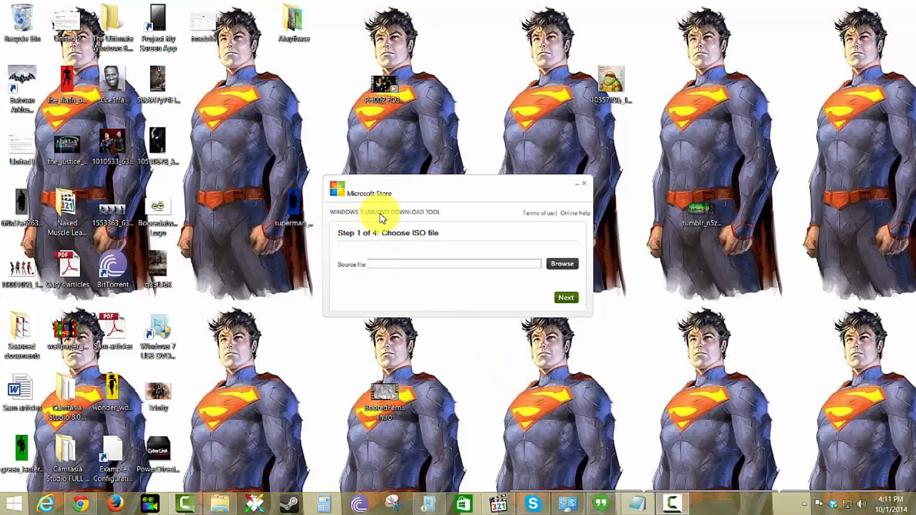
pyautogui.moveTo(467, 215)
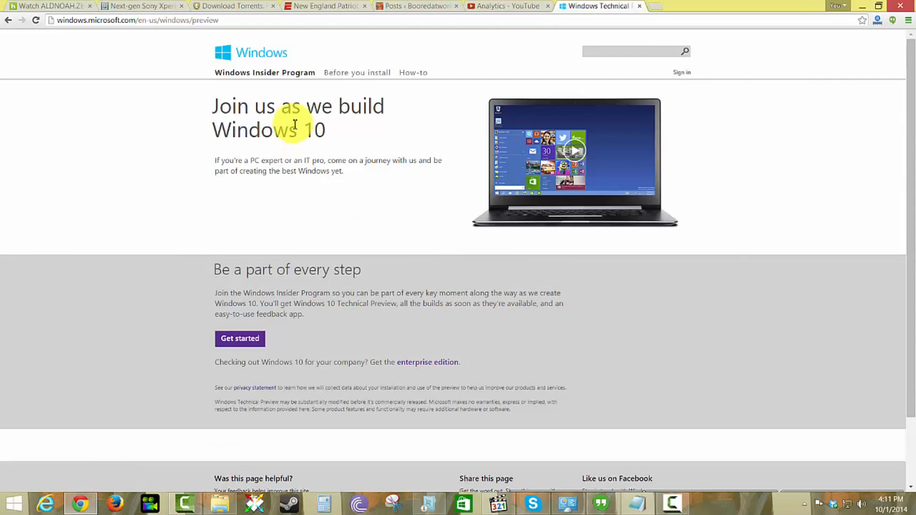
pyautogui.moveTo(559, 193)
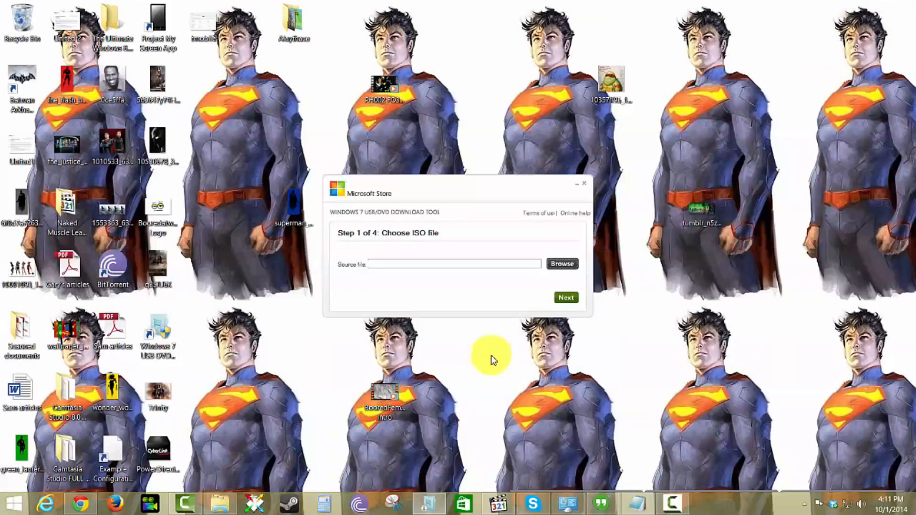
pyautogui.moveTo(340, 223)
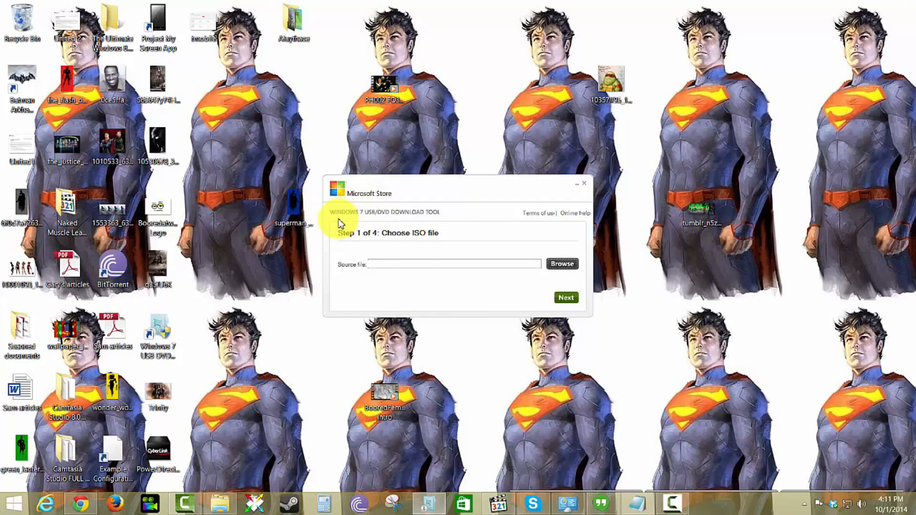
pyautogui.moveTo(409, 235)
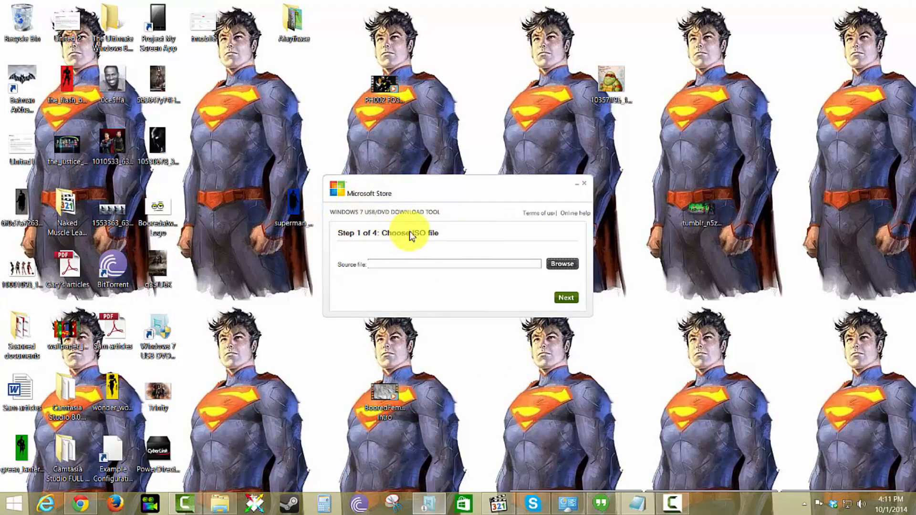
# Choose the WindowsTechnicalPreview-x64-EN-US ISO on drive HDW-PDU3 (G:) as the source file.
pyautogui.click(563, 263)
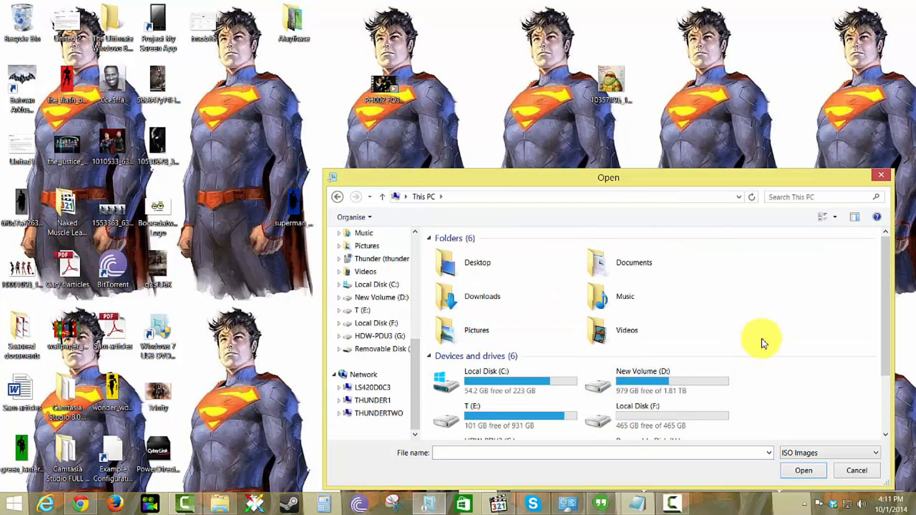
pyautogui.click(376, 336)
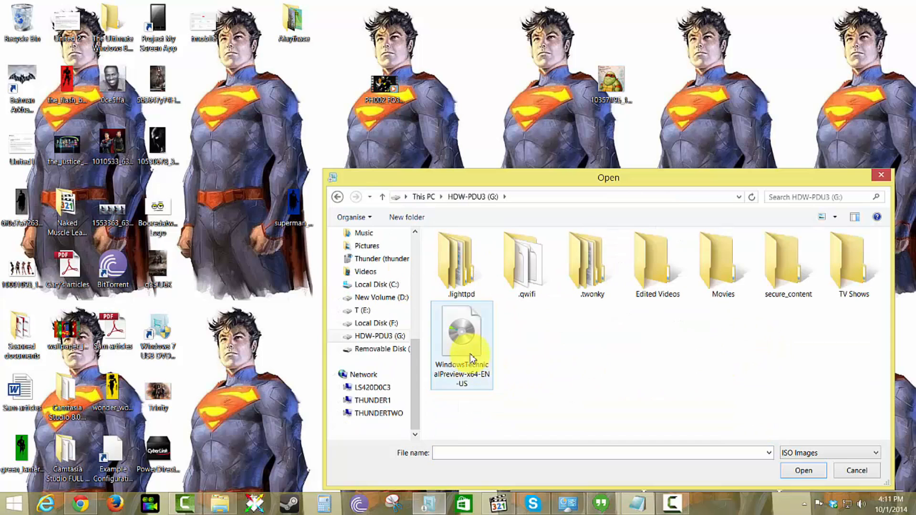
pyautogui.click(462, 343)
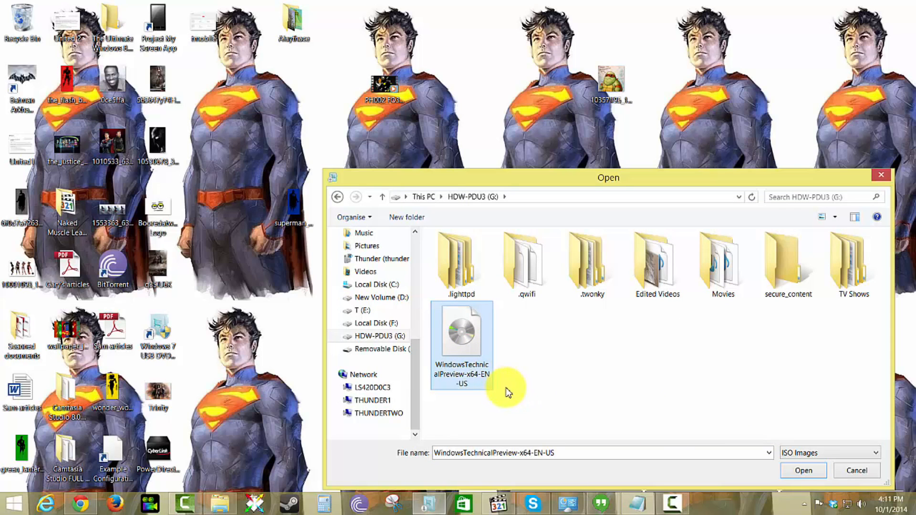
pyautogui.moveTo(803, 472)
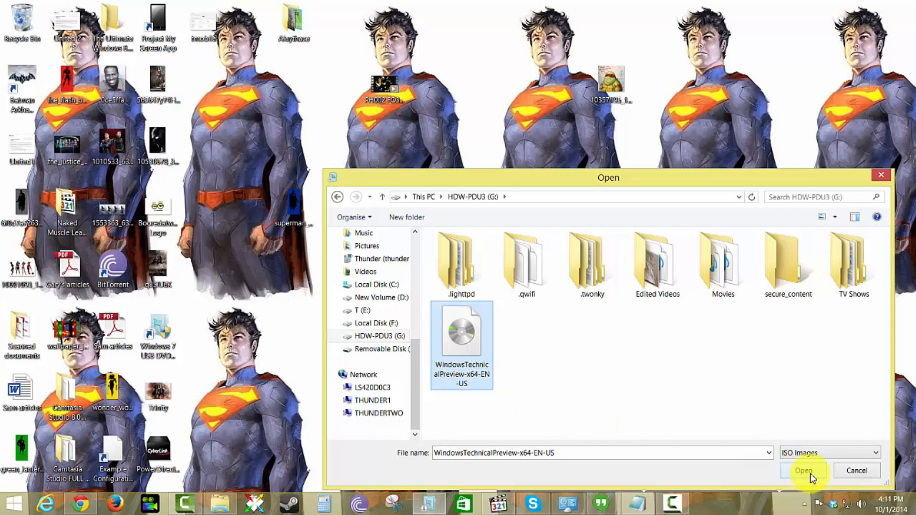
pyautogui.click(804, 470)
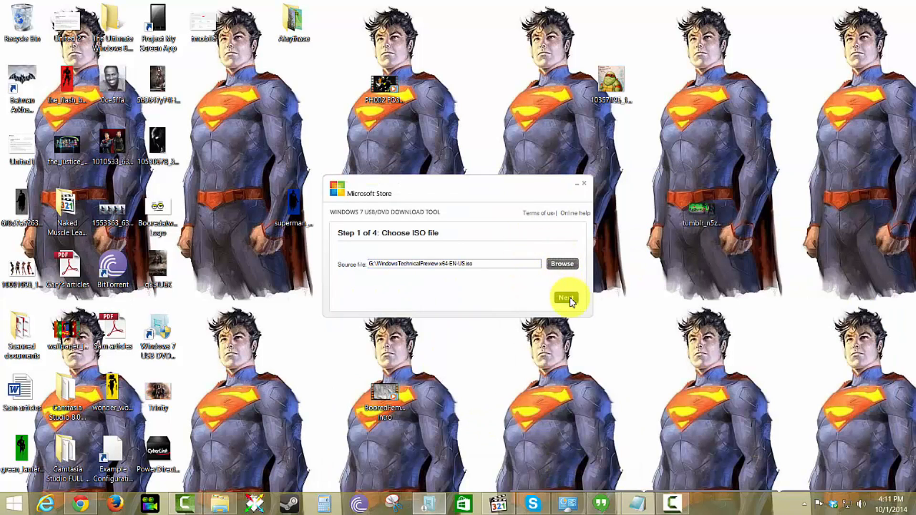
# Advance to the media type step and choose USB device as the copy target.
pyautogui.click(567, 298)
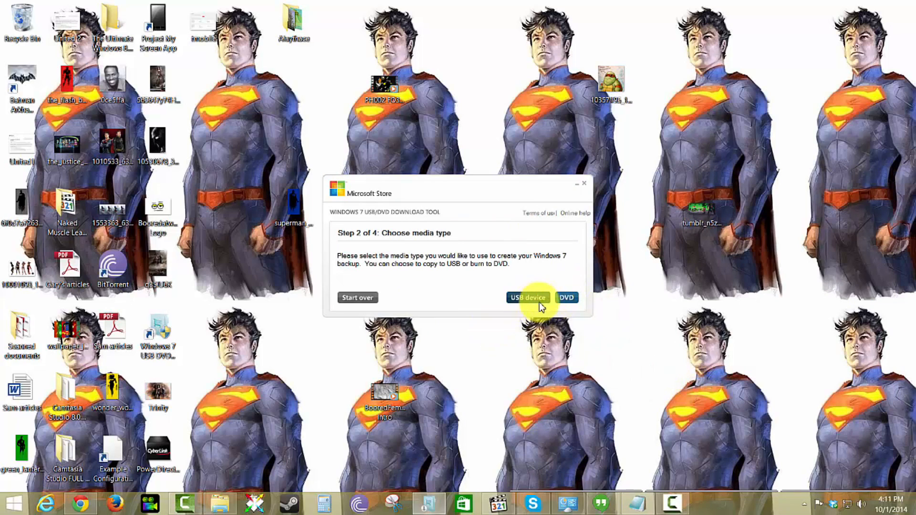
pyautogui.moveTo(562, 309)
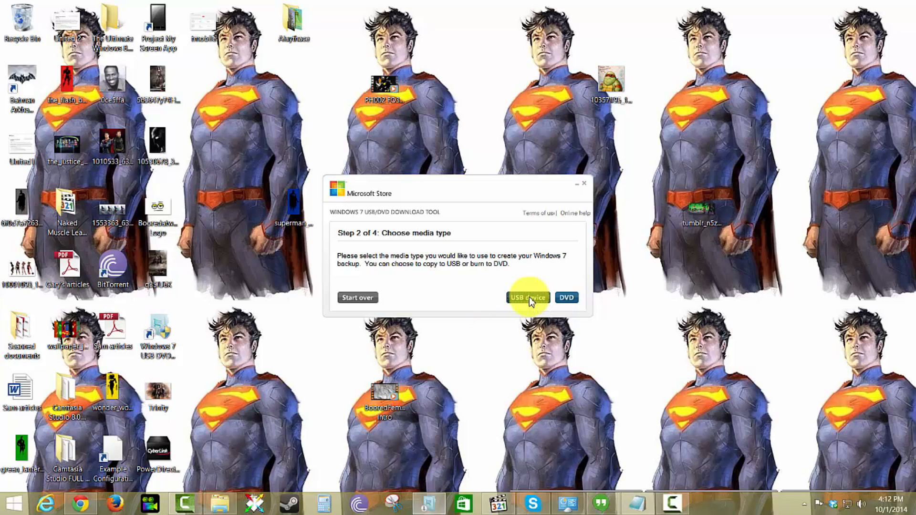
pyautogui.click(528, 298)
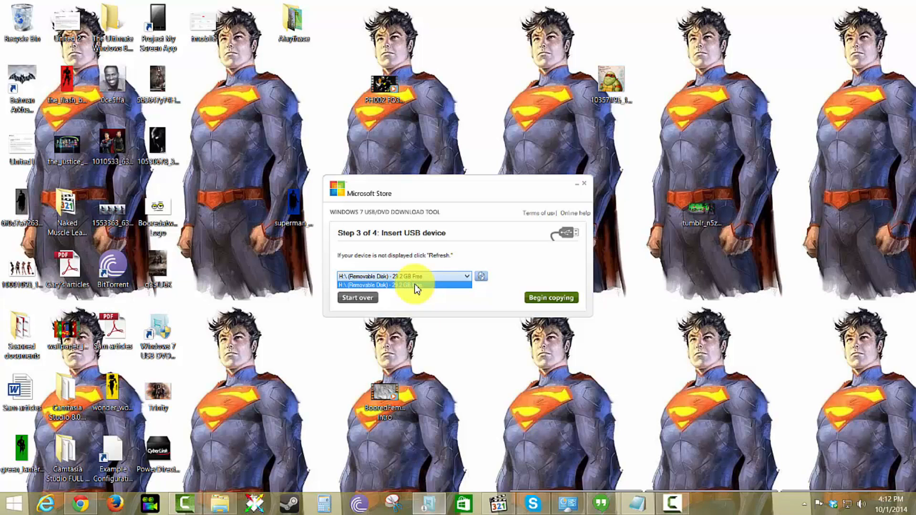
# Select removable disk H: as the USB target and begin copying the installer onto it.
pyautogui.click(402, 284)
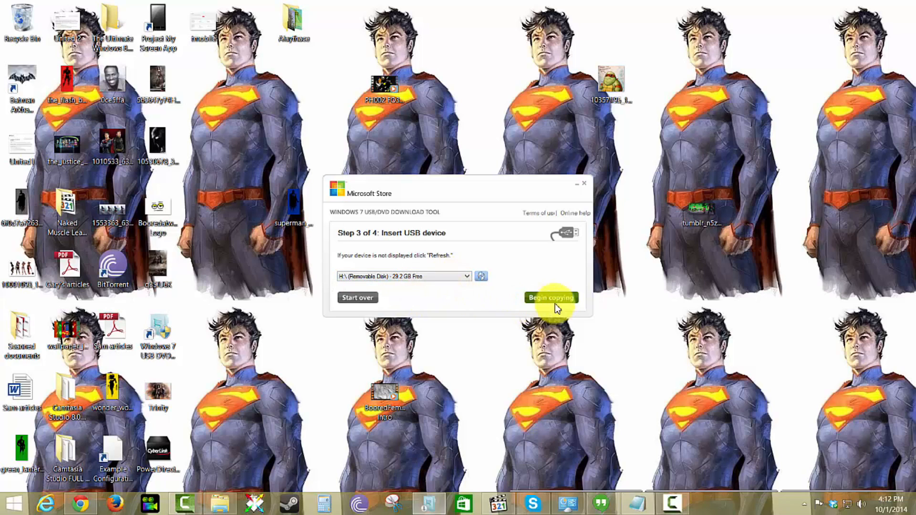
pyautogui.click(551, 298)
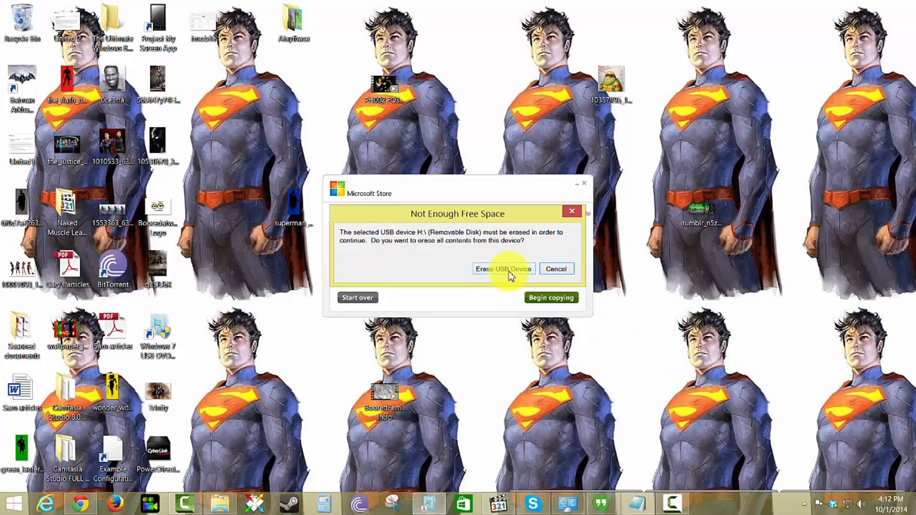
pyautogui.moveTo(211, 505)
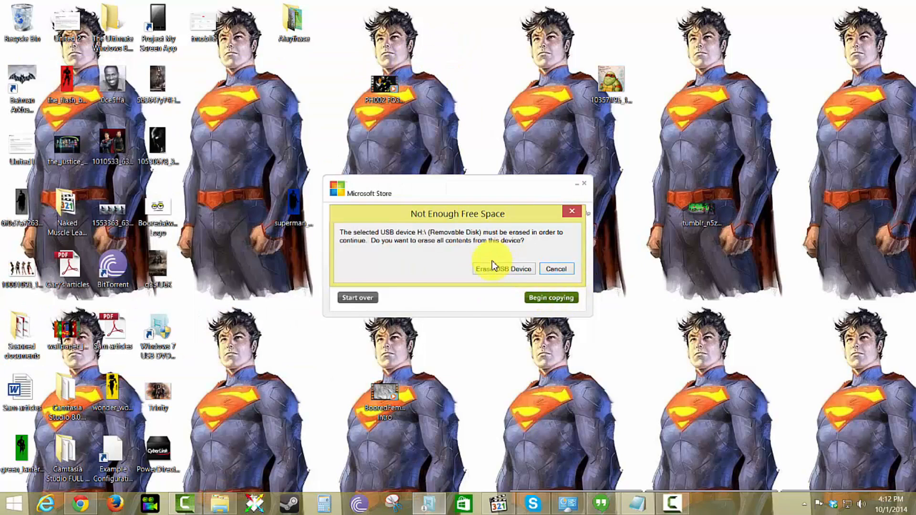
# Confirm erasing the USB disk so the tool starts formatting it as a bootable device.
pyautogui.click(503, 269)
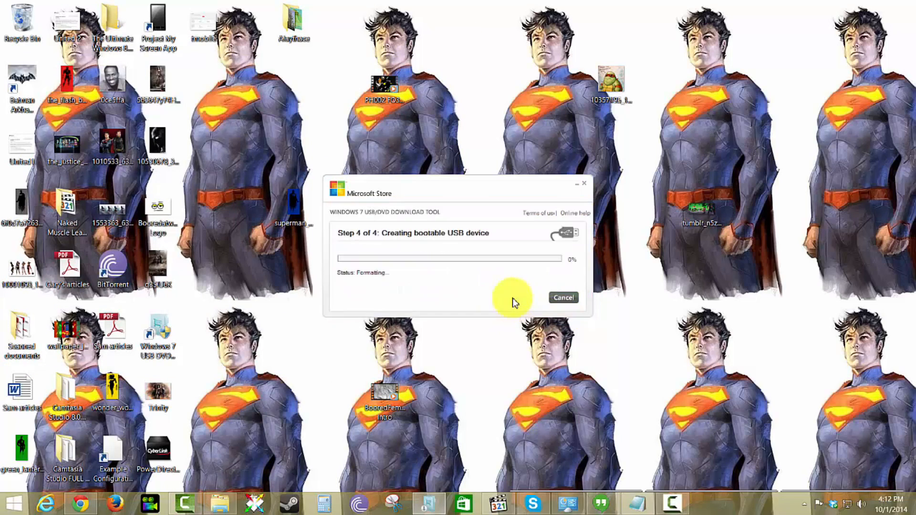
pyautogui.moveTo(516, 292)
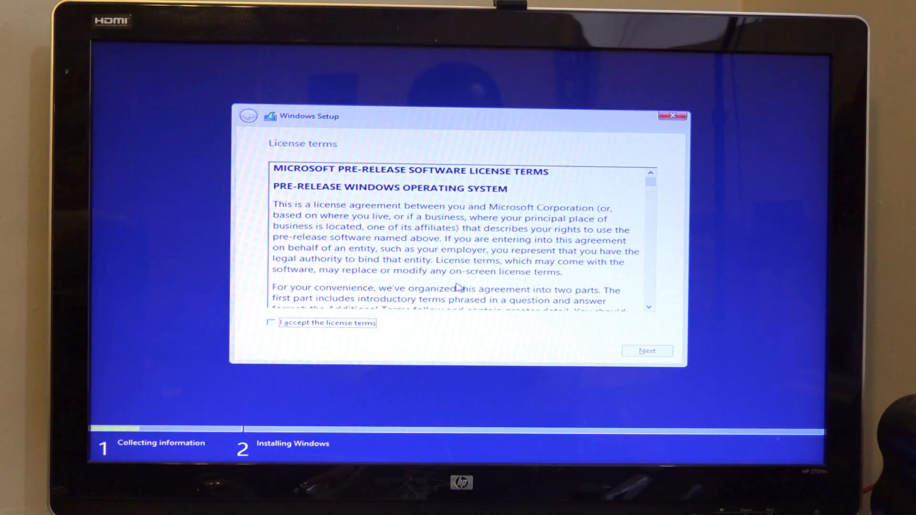
# Accept the pre-release license terms and continue to the install location page.
pyautogui.click(271, 322)
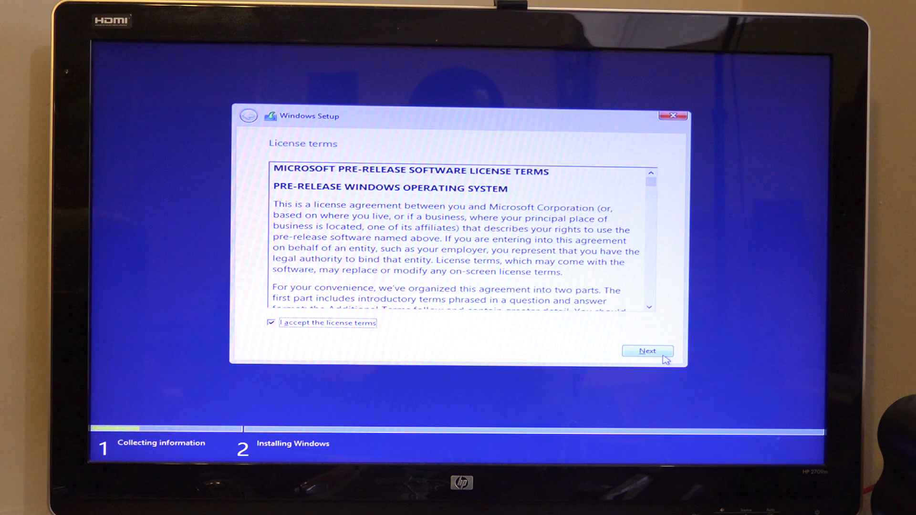
pyautogui.click(648, 351)
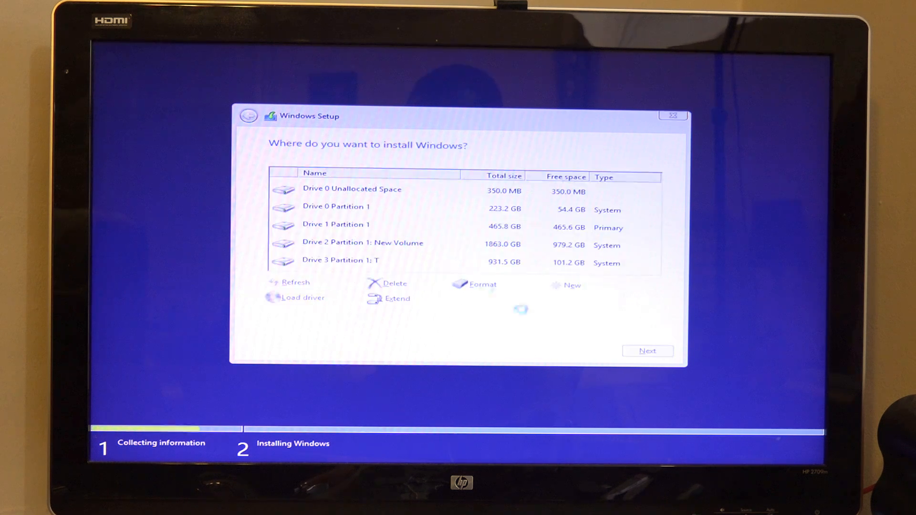
# Select the 465.8 GB Drive 1 Partition 1 as the Windows install location and proceed.
pyautogui.click(357, 206)
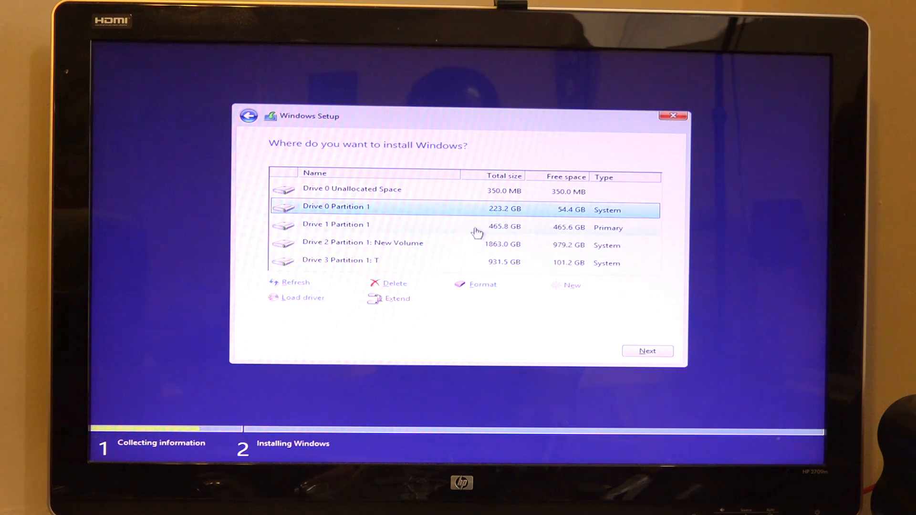
pyautogui.moveTo(534, 231)
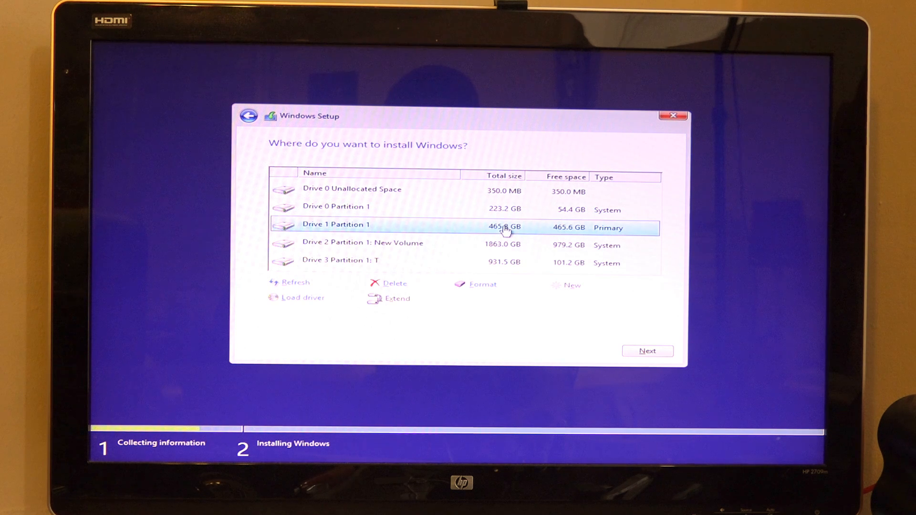
pyautogui.click(647, 351)
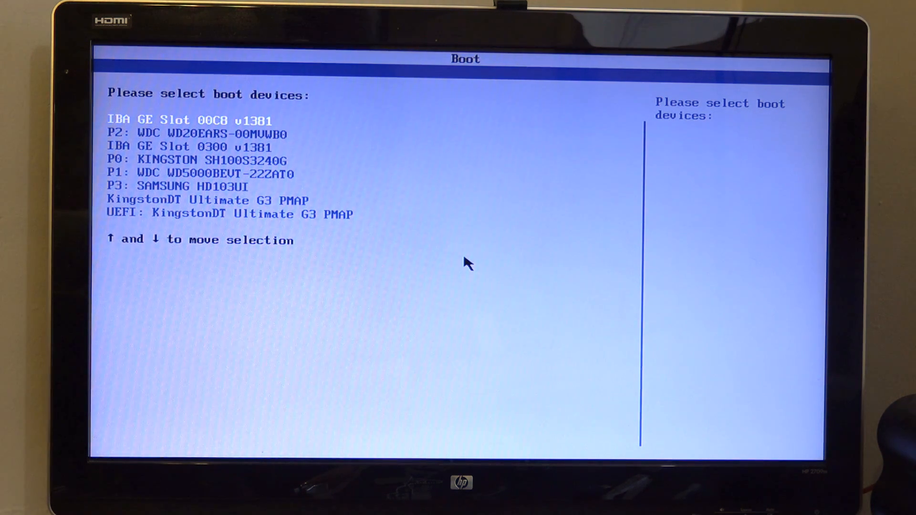
# Move the selection down through the boot device list in the BIOS Boot Menu.
pyautogui.press('down')
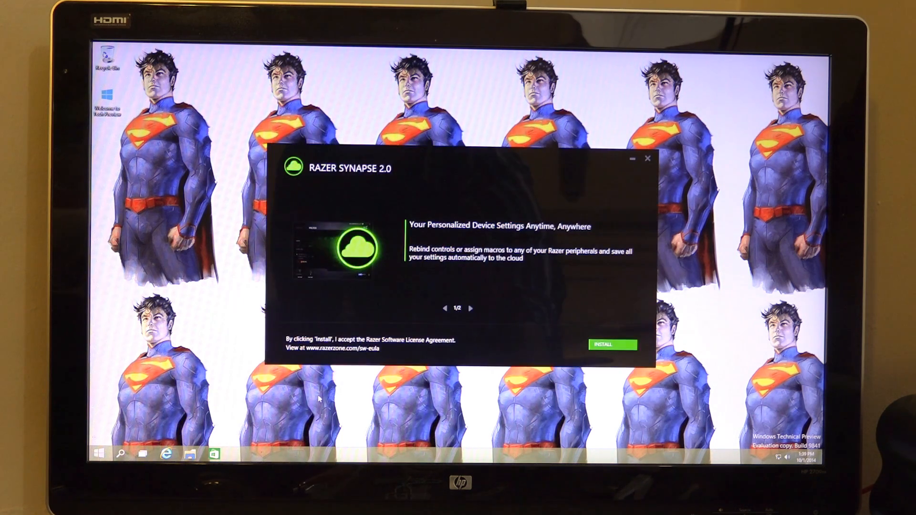
pyautogui.moveTo(580, 328)
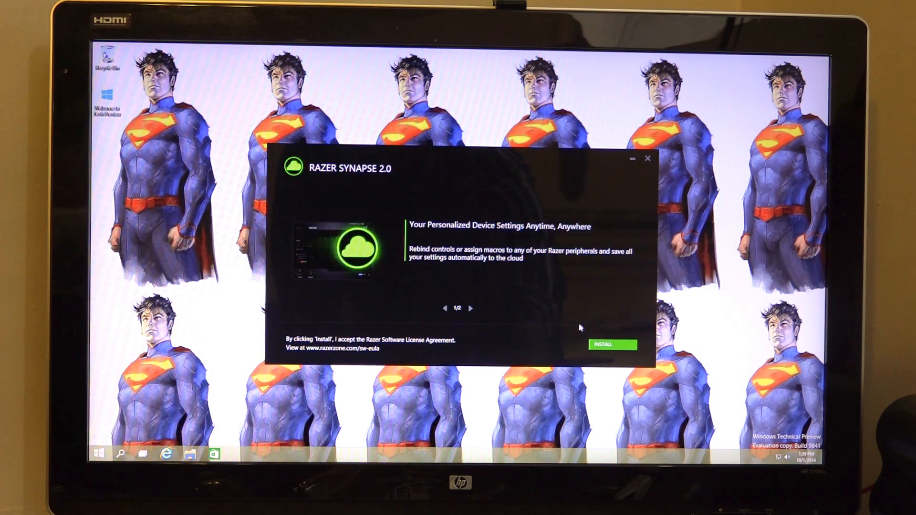
# Accept the Razer Synapse licence to start its install, then bring up the Superman desktop's context menu.
pyautogui.click(469, 308)
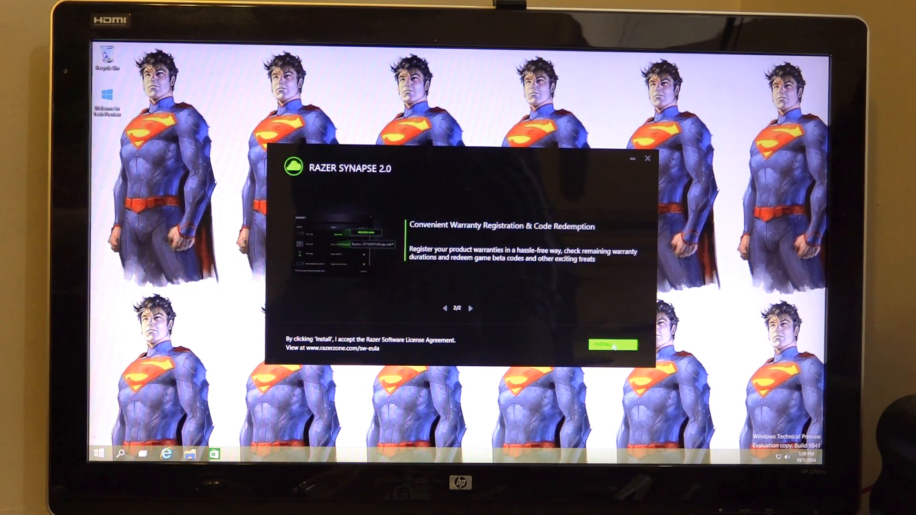
pyautogui.click(613, 345)
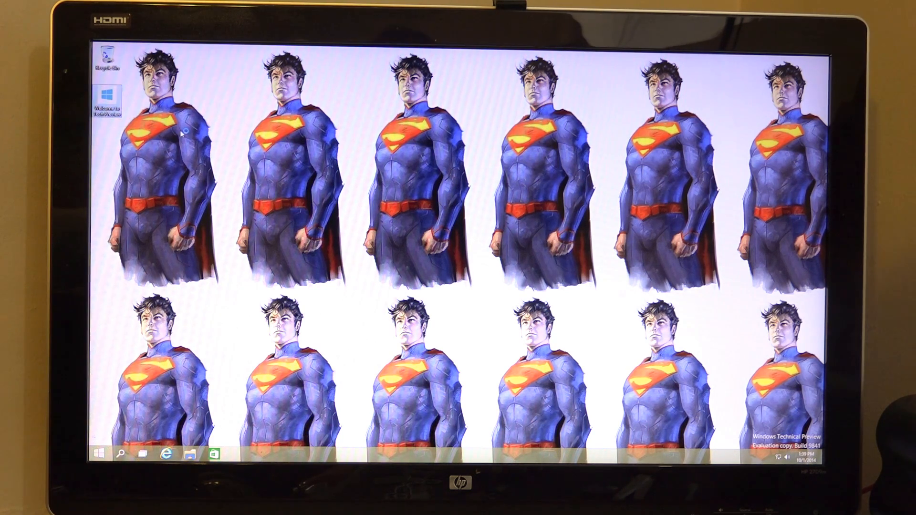
pyautogui.click(165, 454)
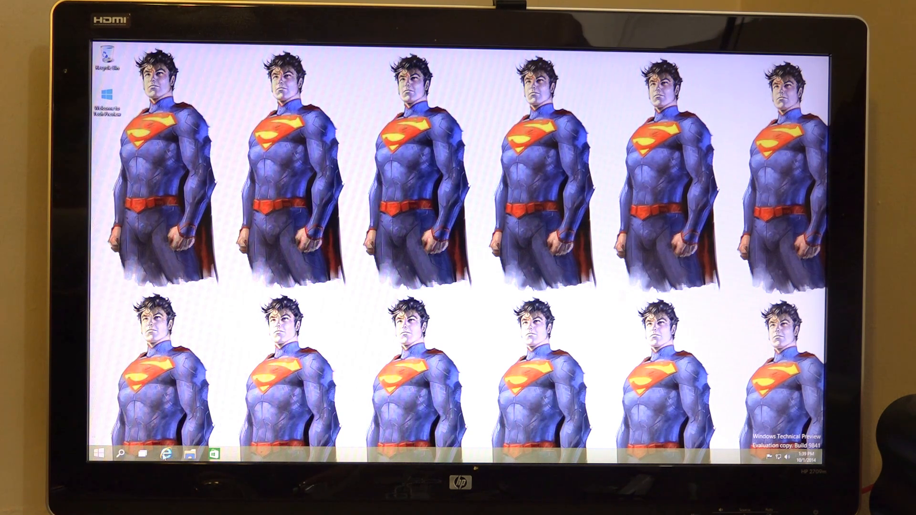
pyautogui.rightClick(312, 345)
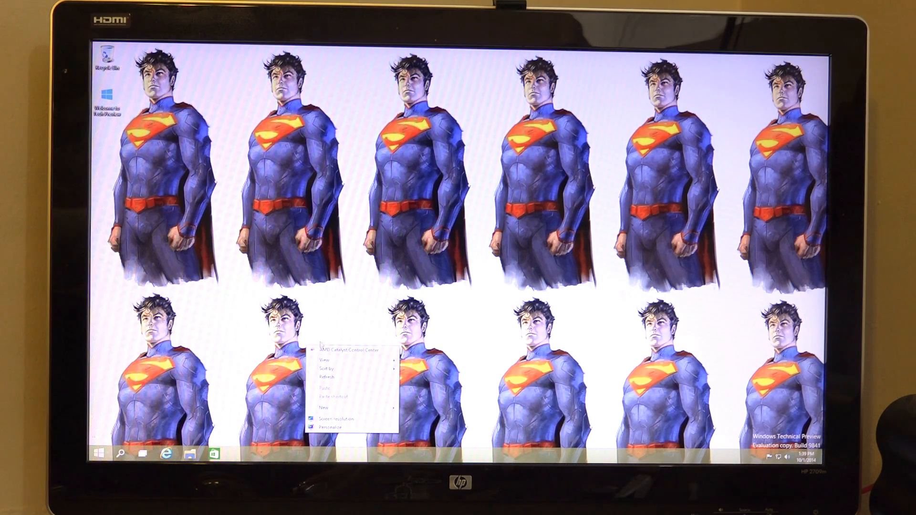
# Close the desktop menu and bring up the Ctrl+Alt+Delete security options screen.
pyautogui.click(474, 368)
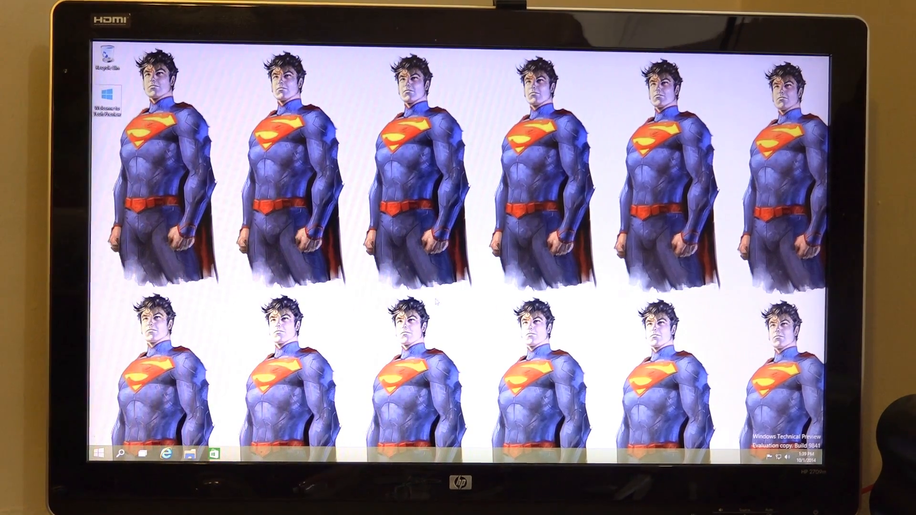
pyautogui.press('Ctrl+Alt+Delete')
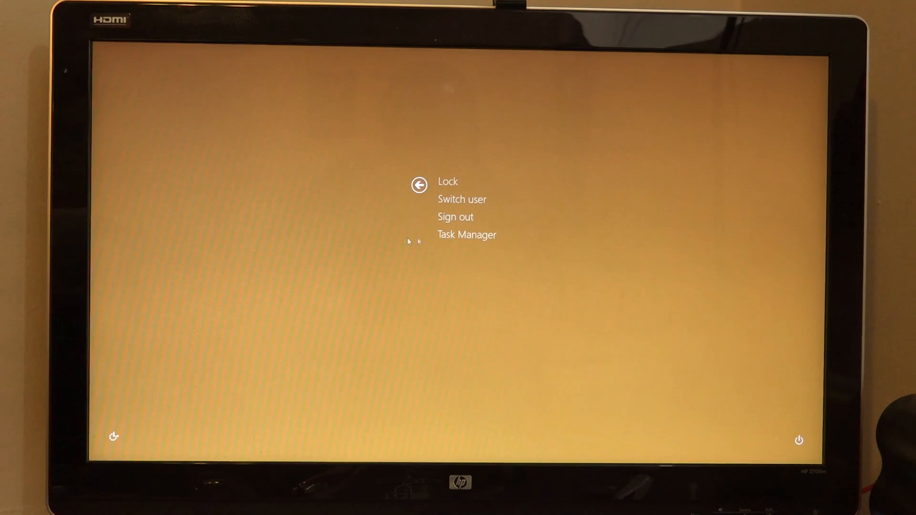
# Leave the security screen and let the Razer Synapse install reach its restart prompt.
pyautogui.click(465, 234)
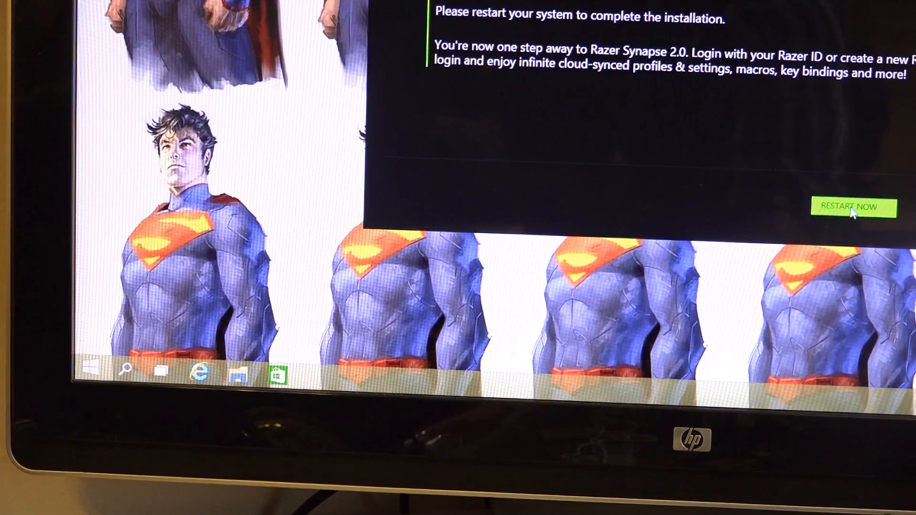
# Restart the computer from the Razer Synapse installer and return to the sign-in screen.
pyautogui.click(849, 206)
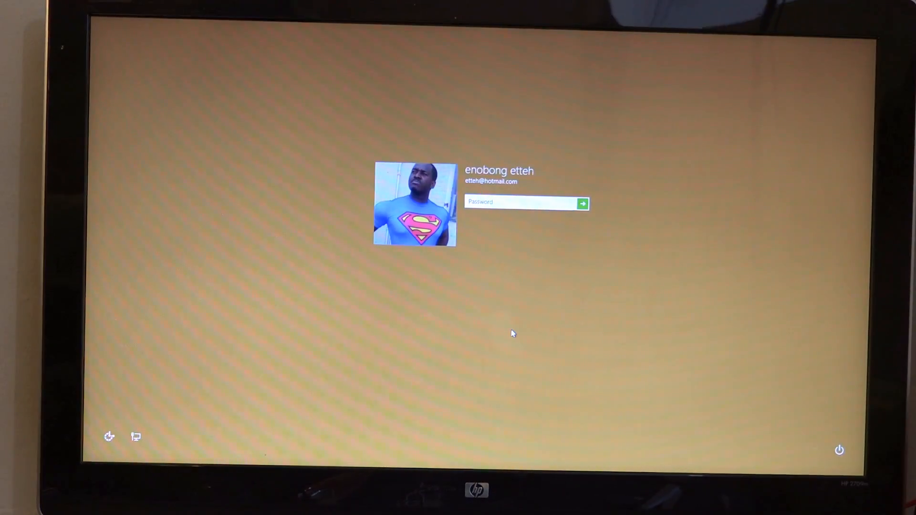
# Enter the account password to sign back in and reach the Superman desktop.
pyautogui.write('••••••')
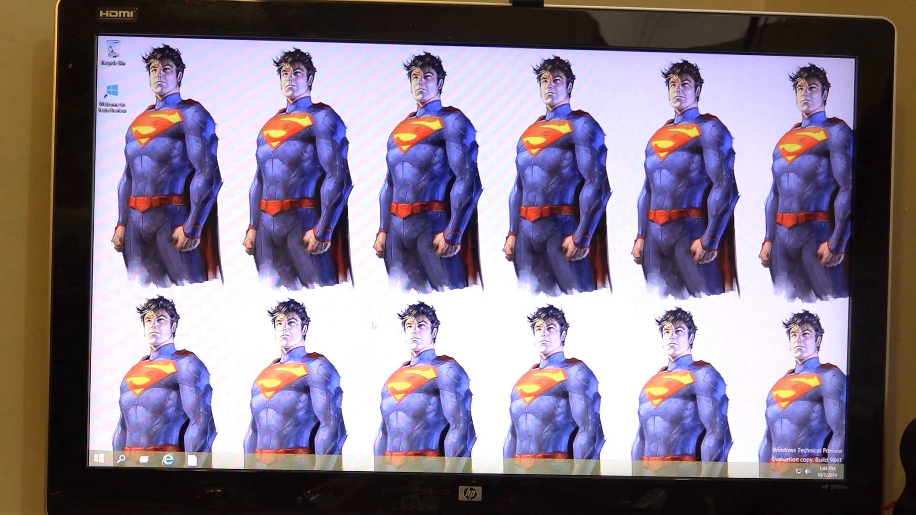
# Launch the Store app from the Start menu while Razer Synapse starts up.
pyautogui.click(98, 458)
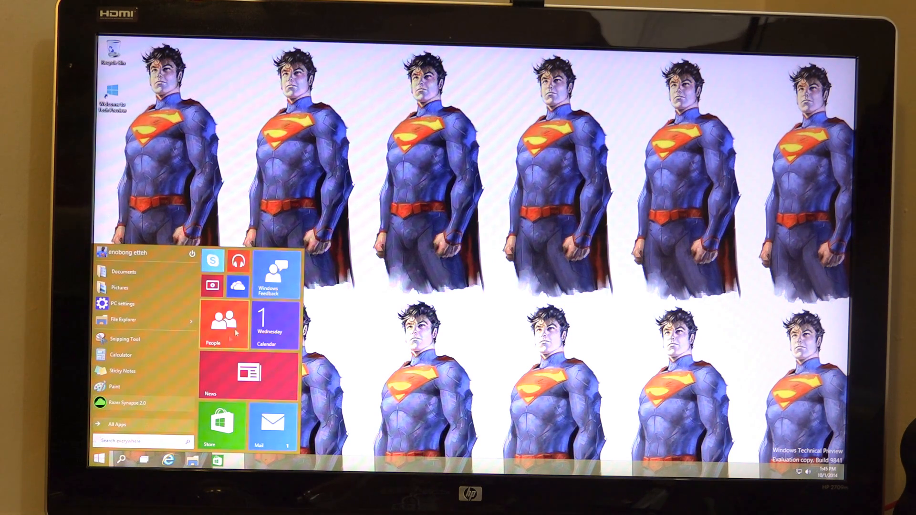
pyautogui.moveTo(230, 380)
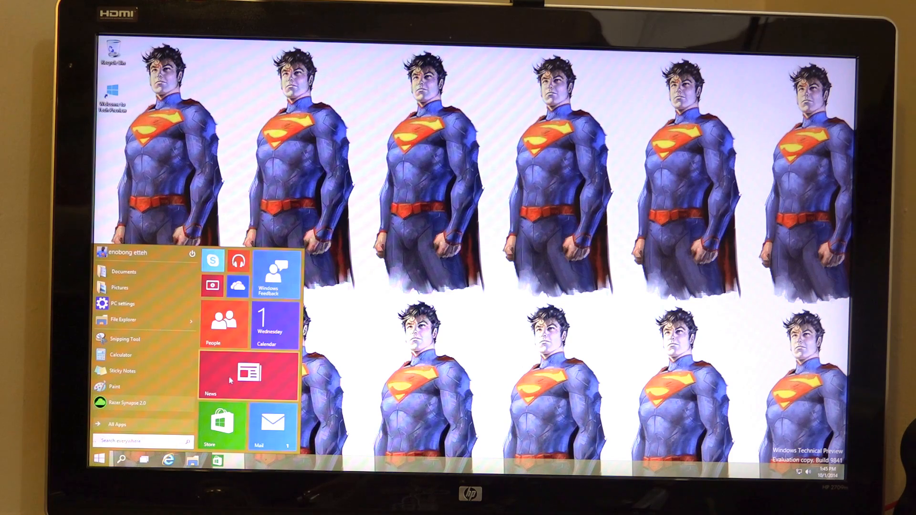
pyautogui.click(100, 458)
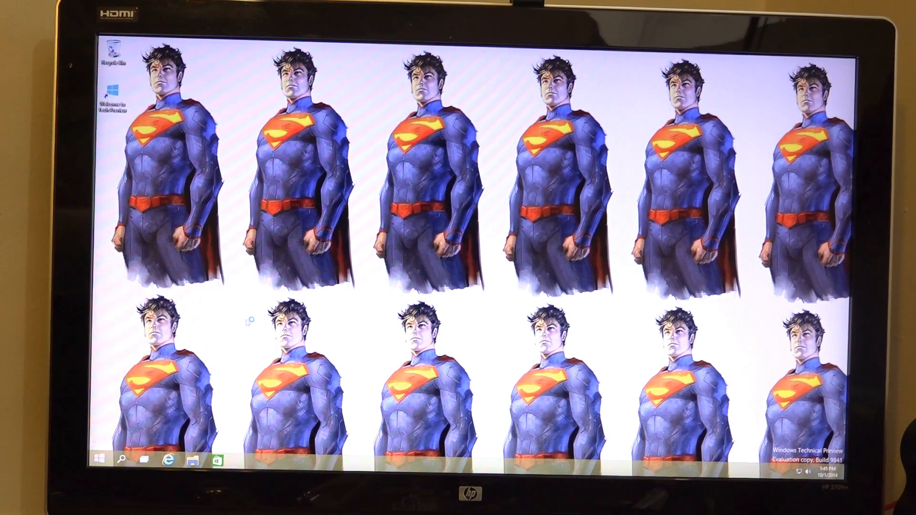
pyautogui.click(100, 458)
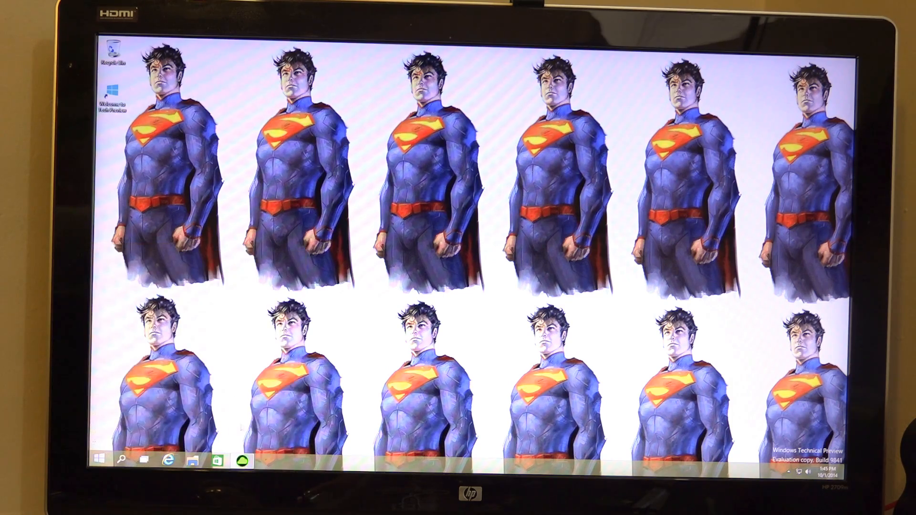
# Bring the Store window forward and dismiss the Razer Synapse login prompt.
pyautogui.click(212, 459)
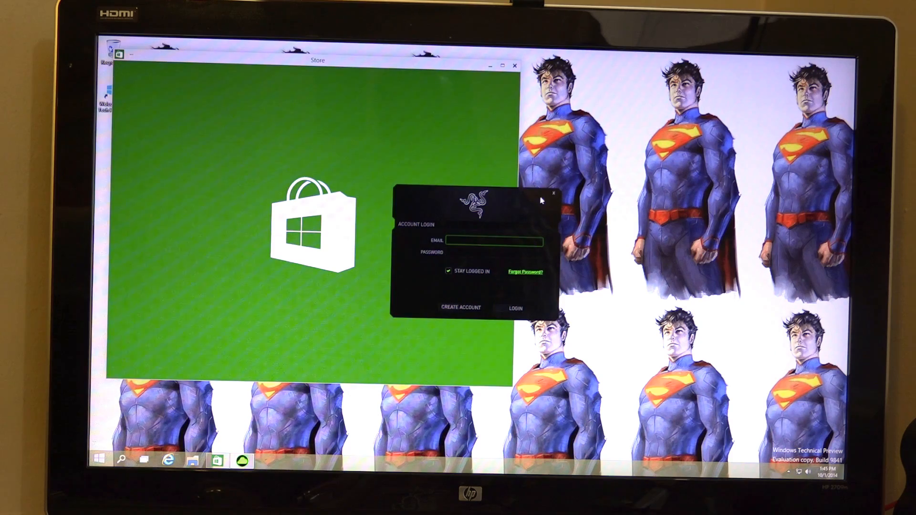
pyautogui.click(555, 206)
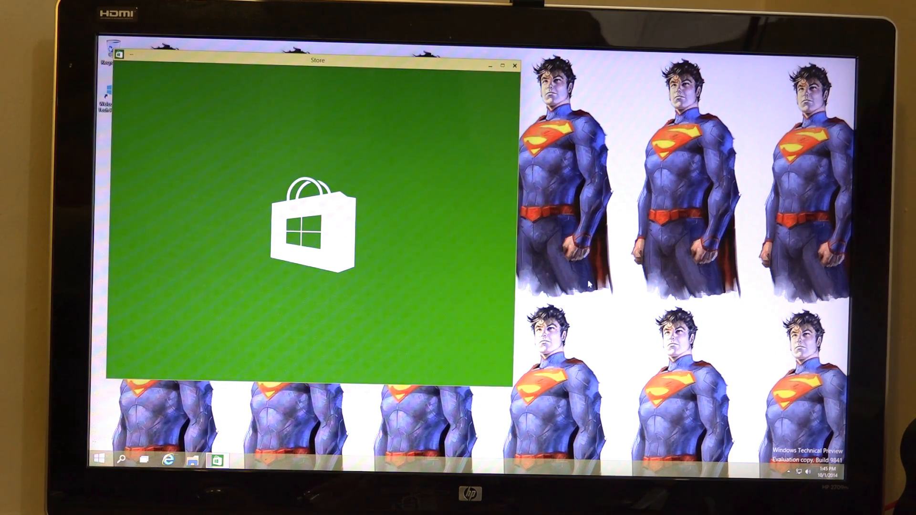